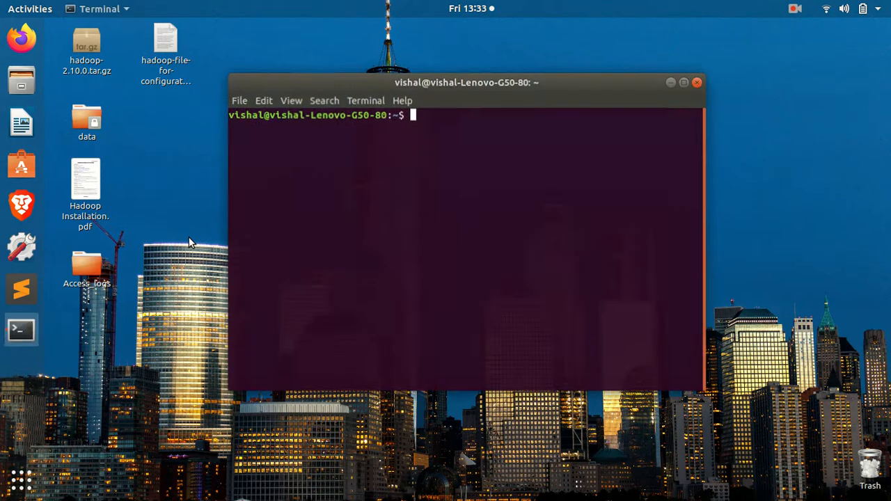
Run jps to check running Java processes, showing only Jps itself.
text(jps)
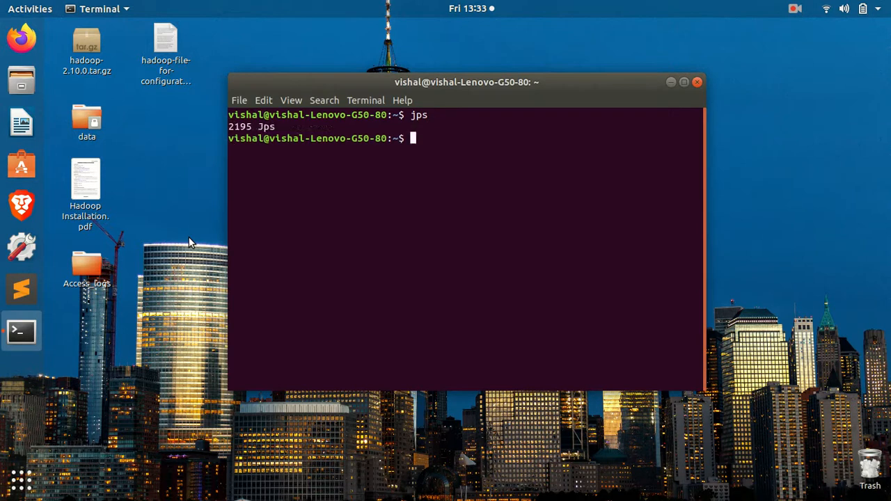
text(s)
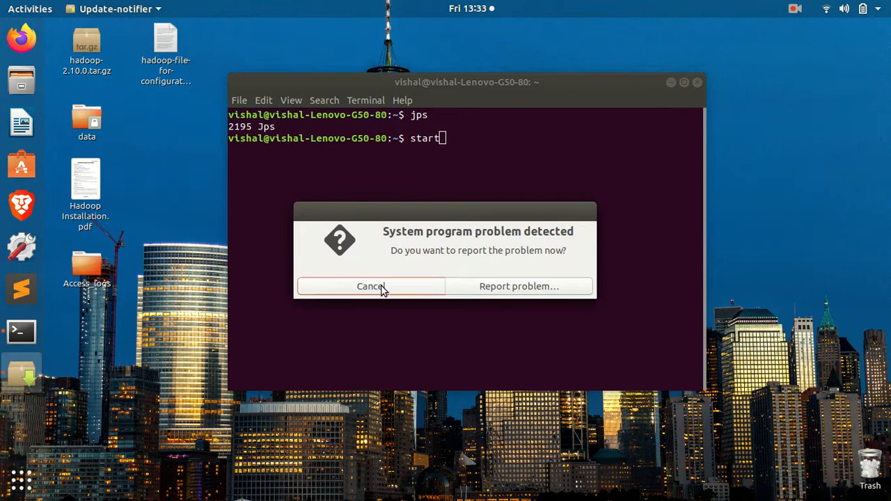
Dismiss the problem report and run start-all.sh, which hits Permission denied errors.
click(370, 286)
text(-all.sh)
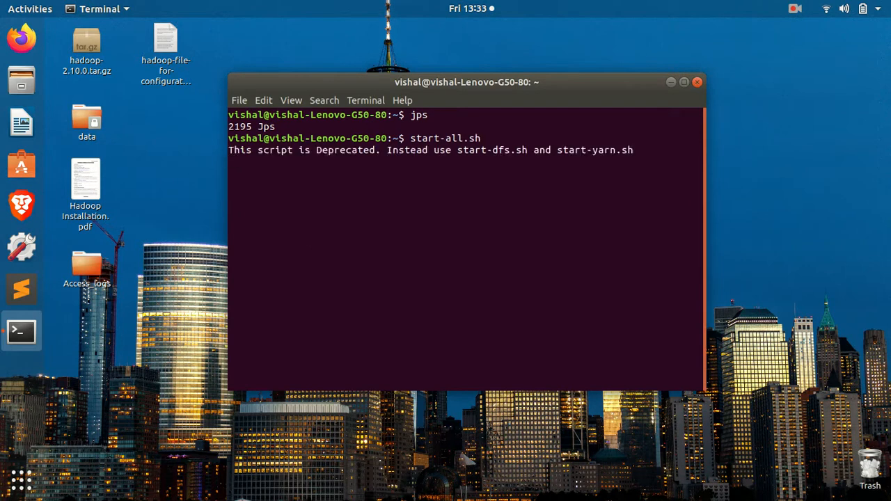
key(Return)
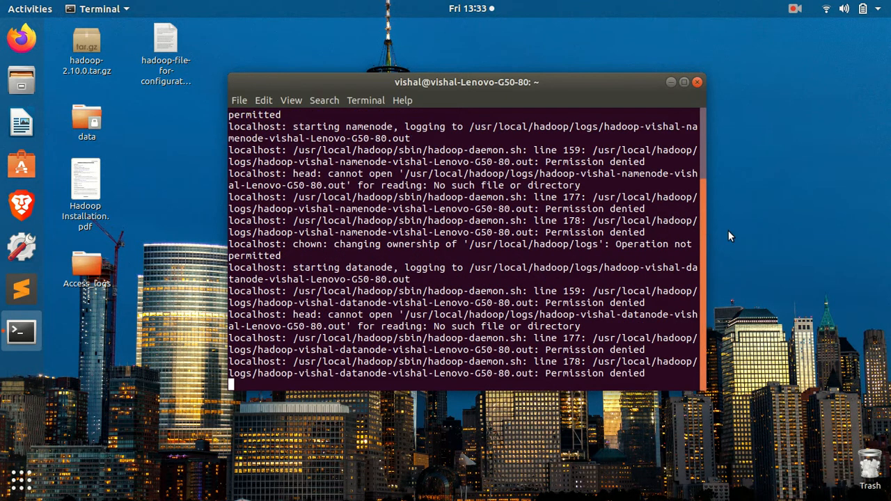
mouse_move(704, 251)
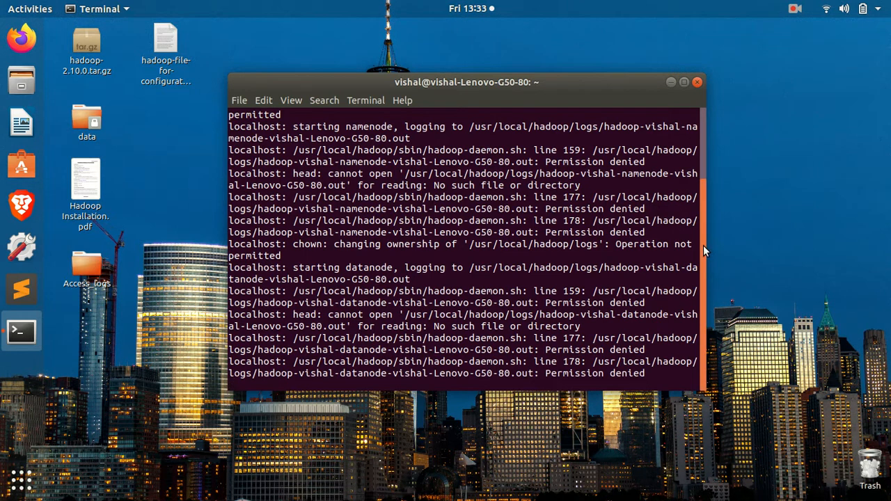
scroll(down, 3)
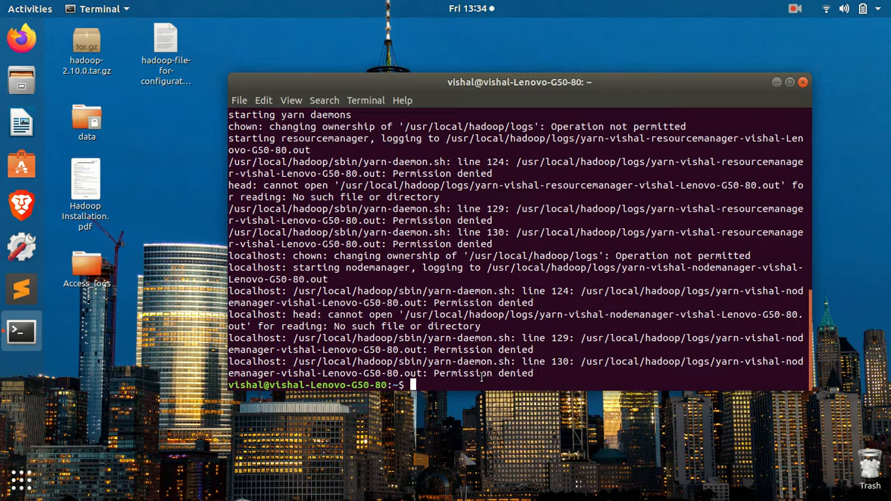
mouse_move(93, 109)
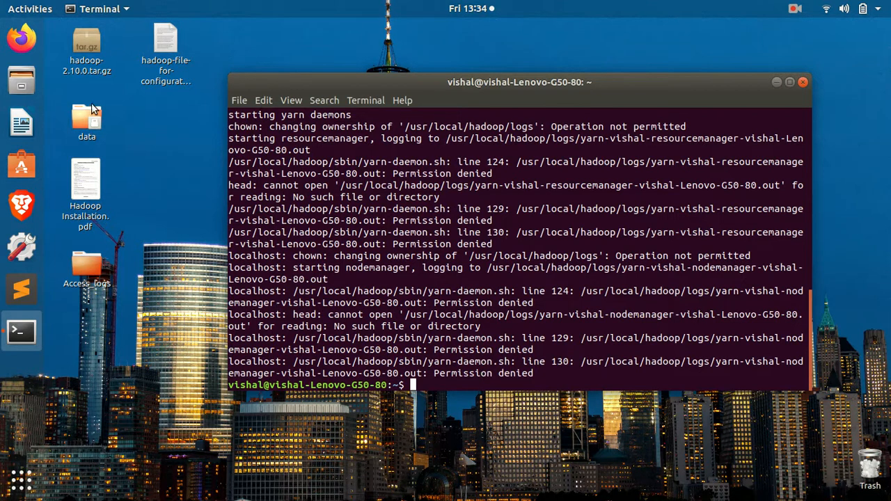
click(21, 80)
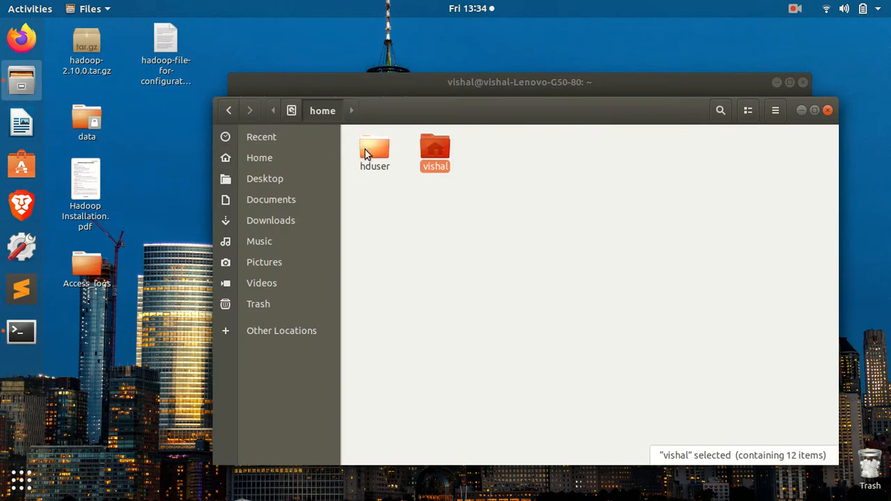
click(380, 202)
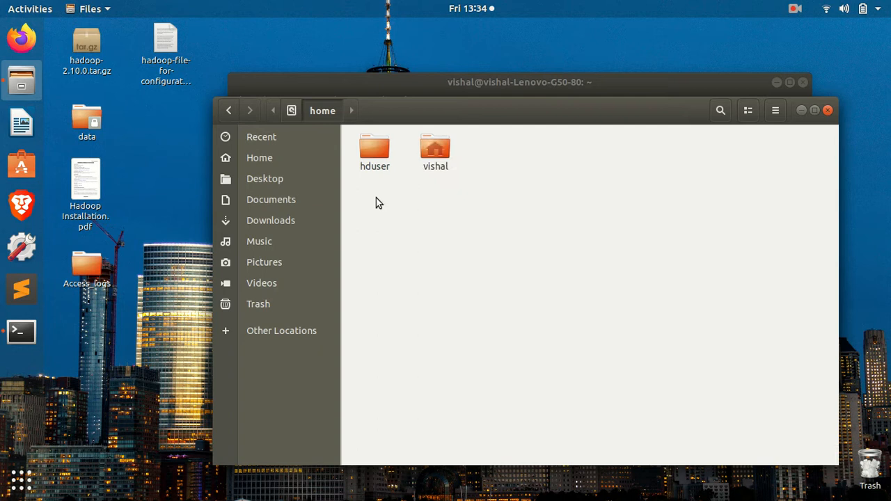
click(375, 150)
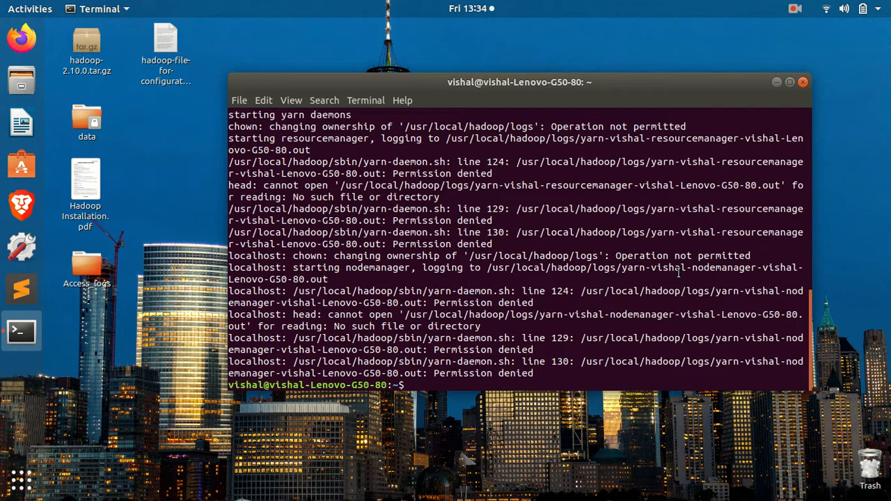
Switch to the hduser account with su hduser and its password.
text(su)
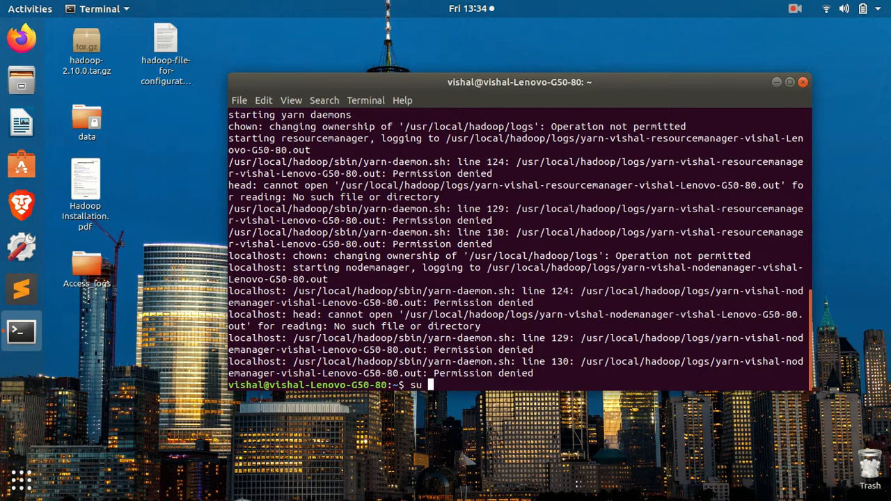
text(hduser)
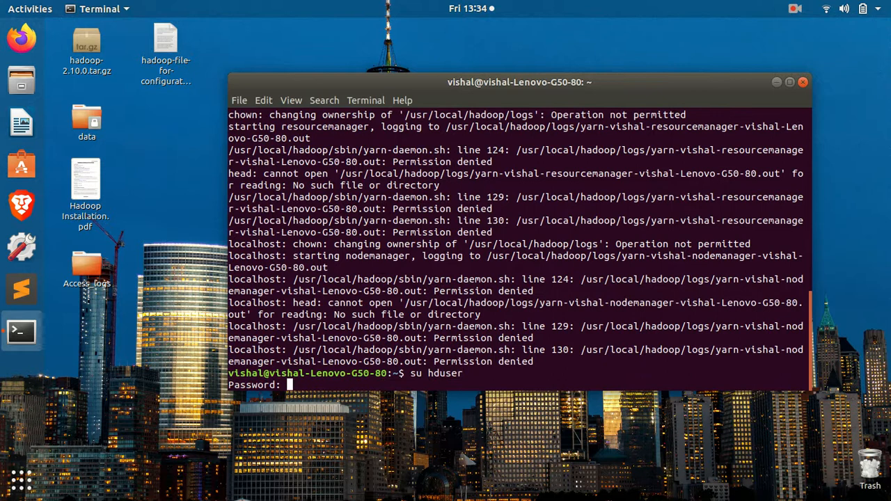
key(Return)
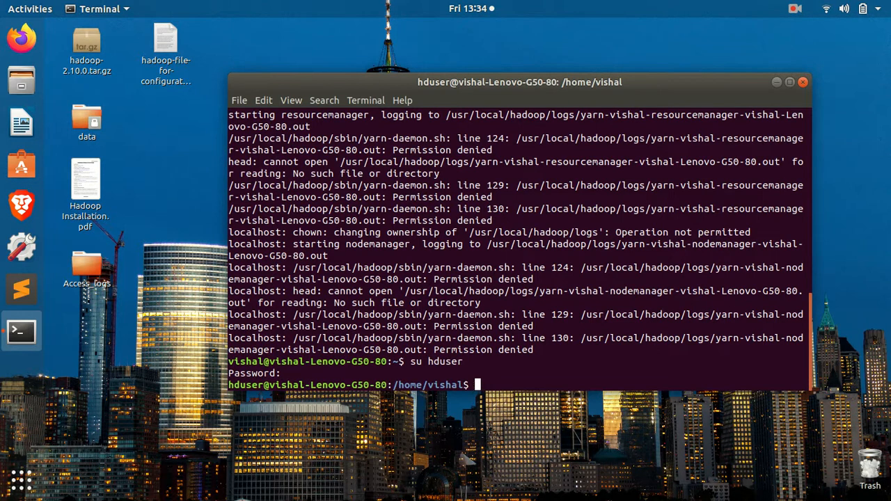
As hduser, run jps, then start-all.sh to launch namenode, datanode, resourcemanager and nodemanager.
text(jps)
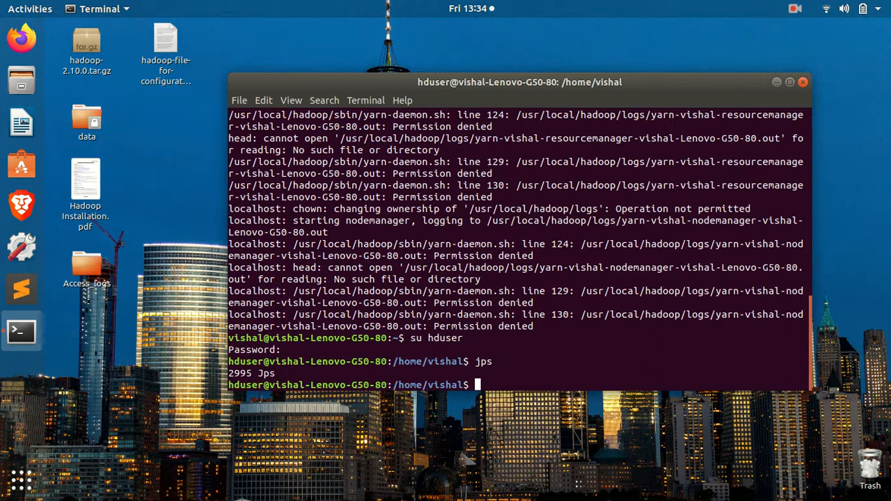
text(str)
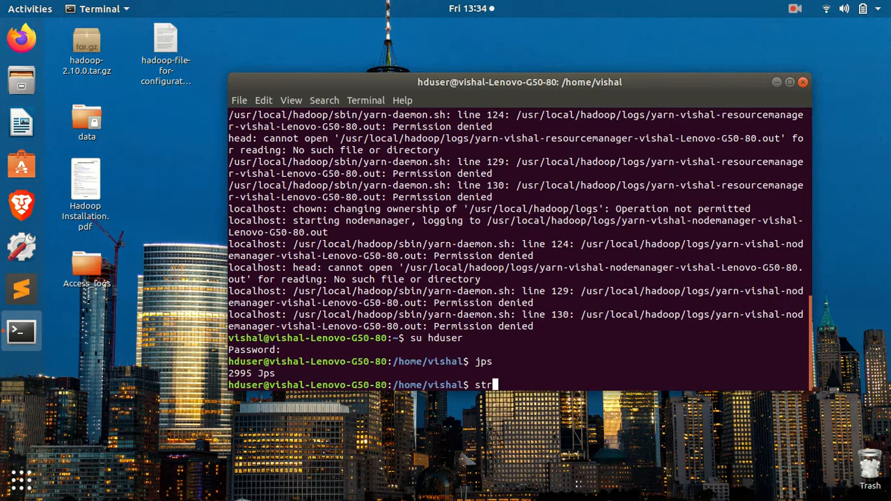
text(art)
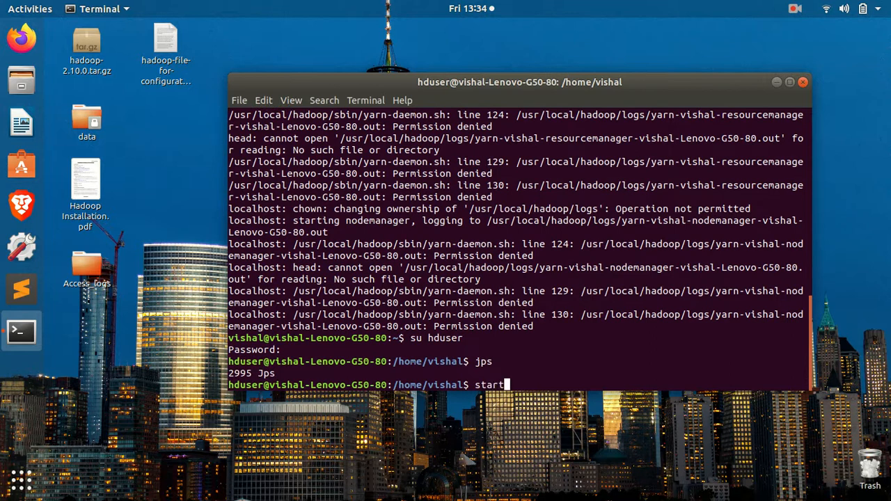
text(-all.sh)
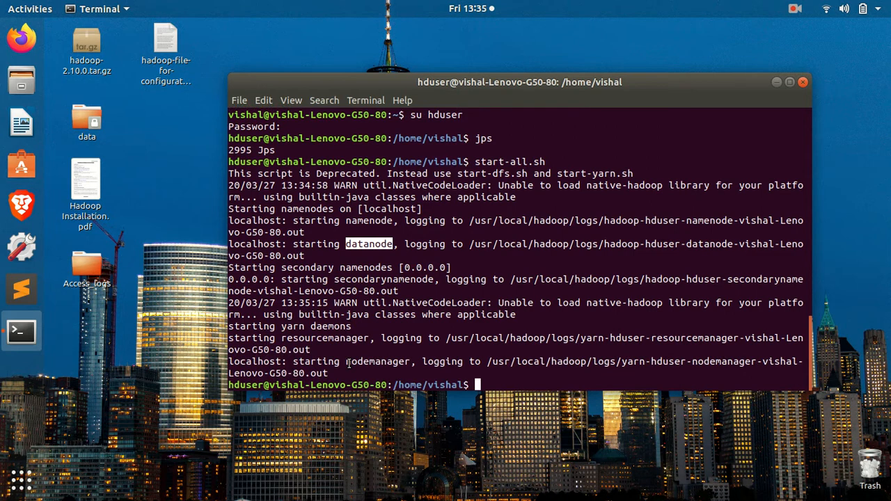
Run jps to confirm NameNode, DataNode, SecondaryNameNode, ResourceManager and NodeManager are running.
text(jps)
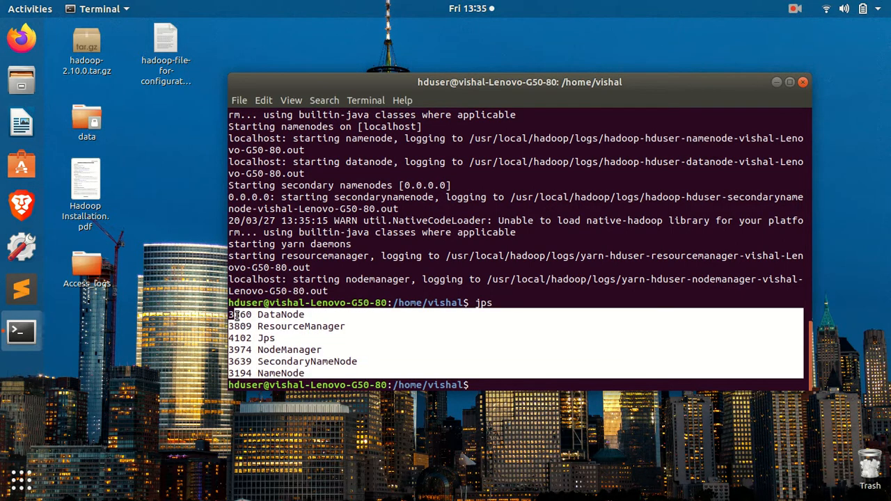
mouse_move(485, 384)
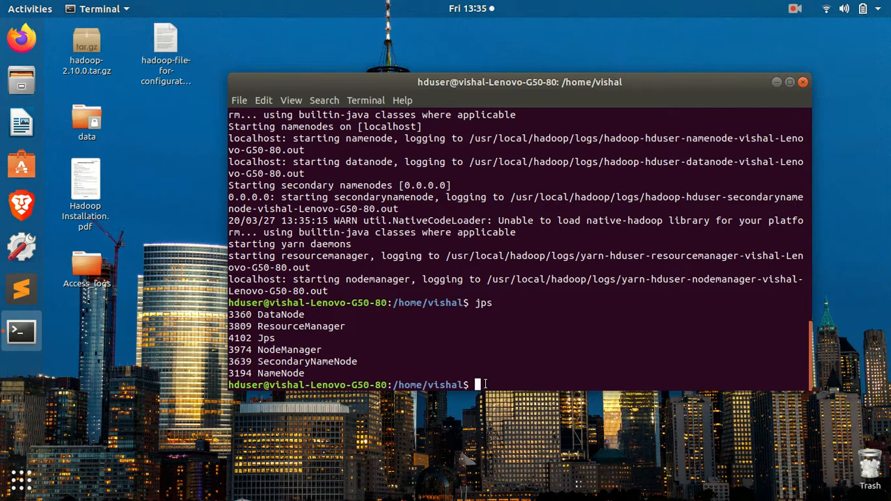
Stop every Hadoop daemon with stop-all.sh and exit hduser back to vishal.
text(stop)
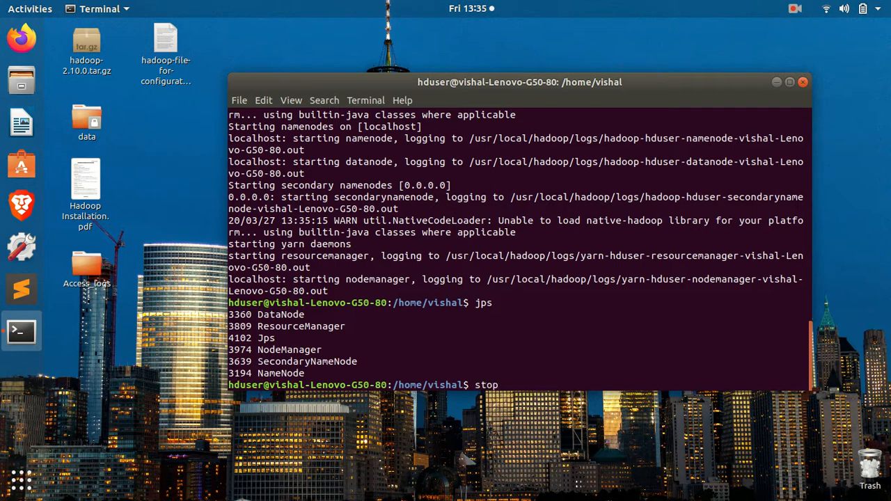
text(-all.sh)
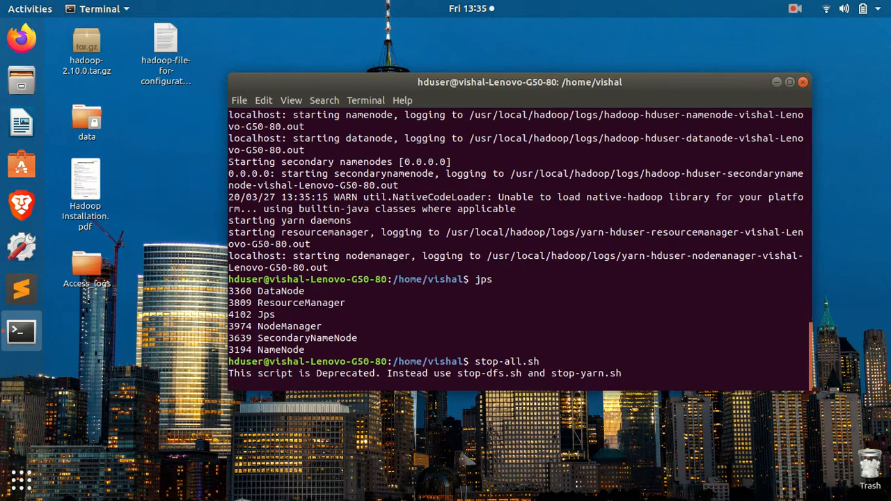
key(Return)
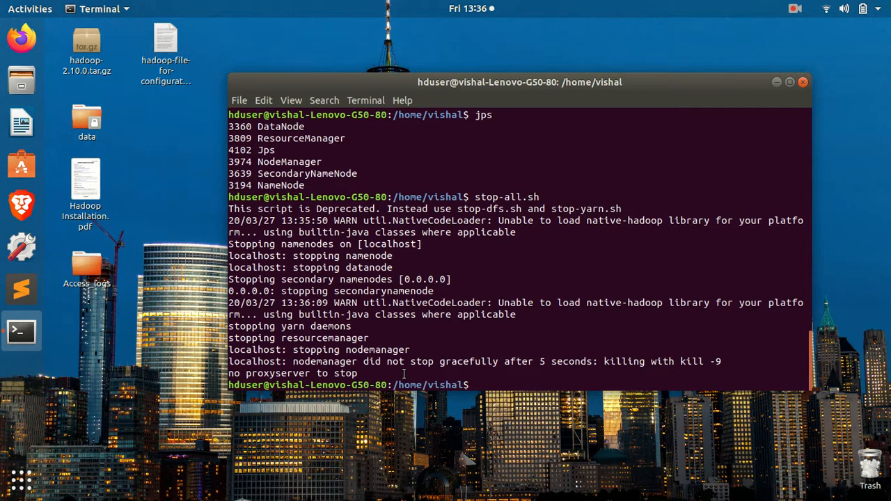
text(exit)
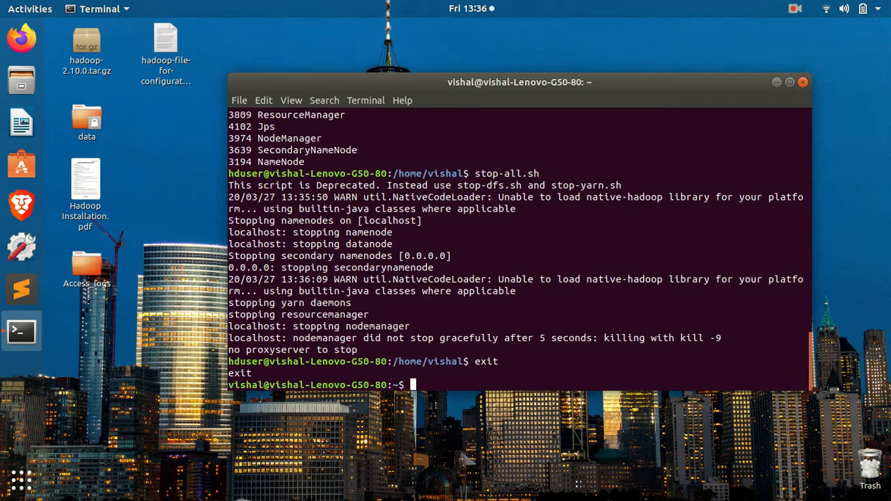